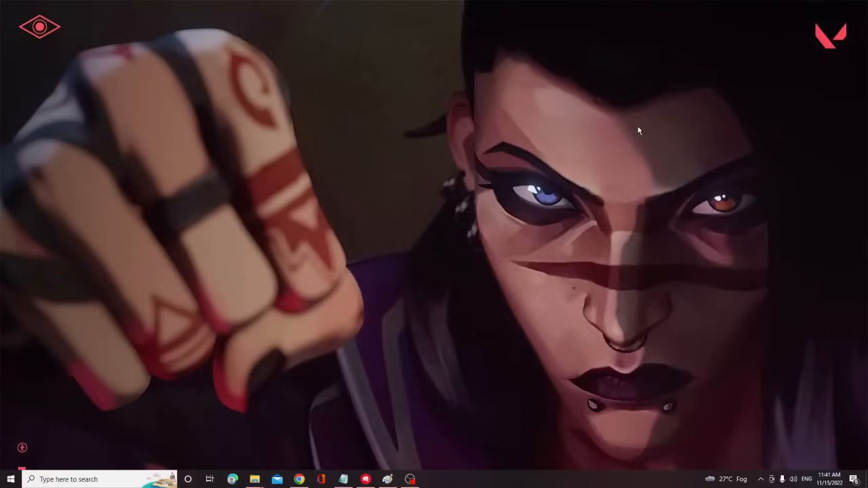
mouse_move(283, 423)
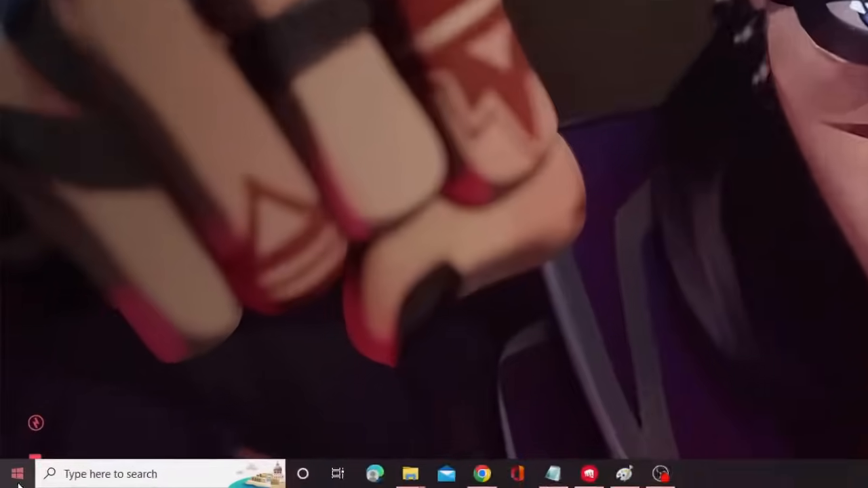
Open the Power User menu by right-clicking the Start button
right_click(16, 473)
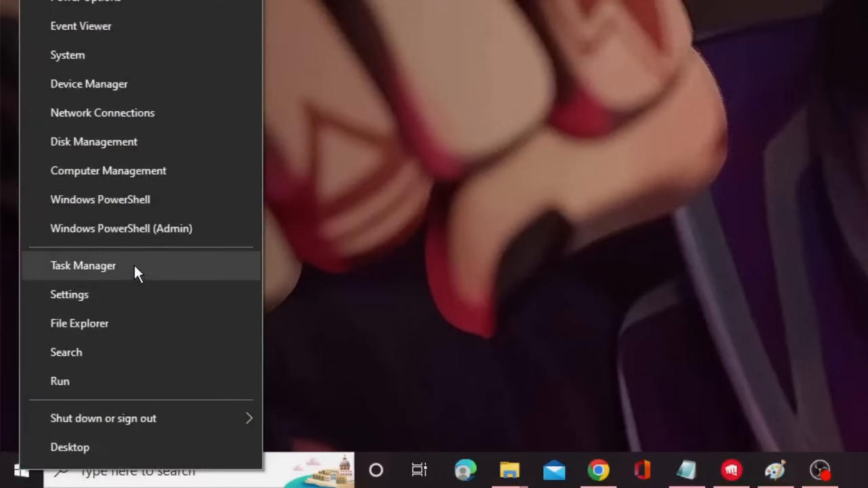
Open Task Manager's Details tab and choose End process tree for RiotClientUx.exe
left_click(82, 265)
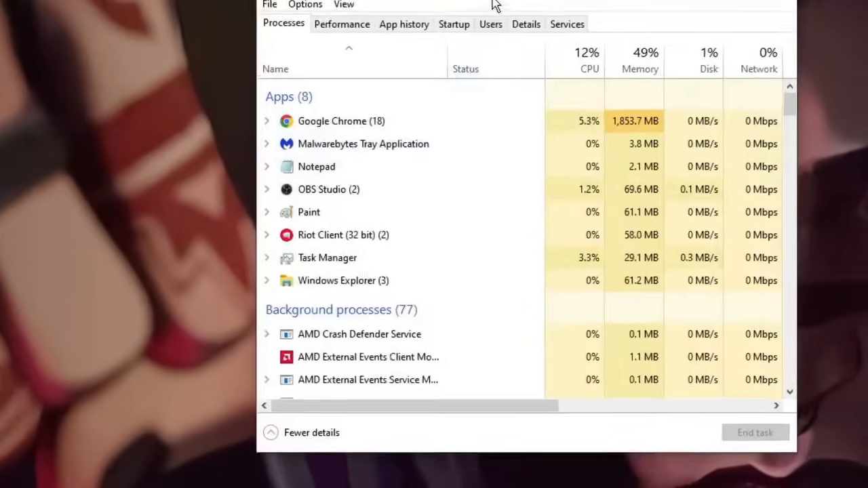
left_click(543, 78)
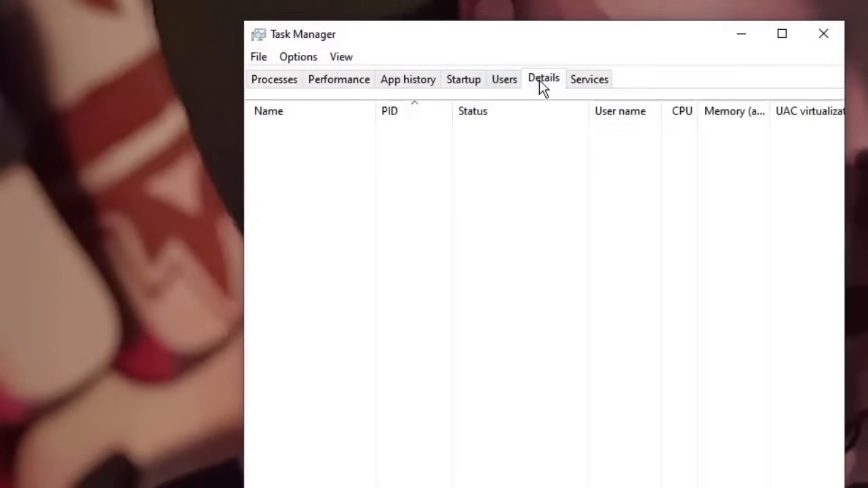
left_click(543, 79)
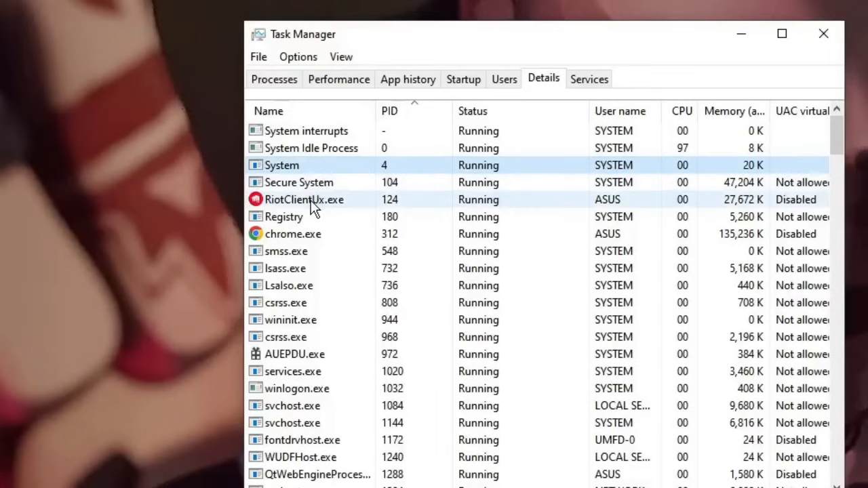
left_click(304, 199)
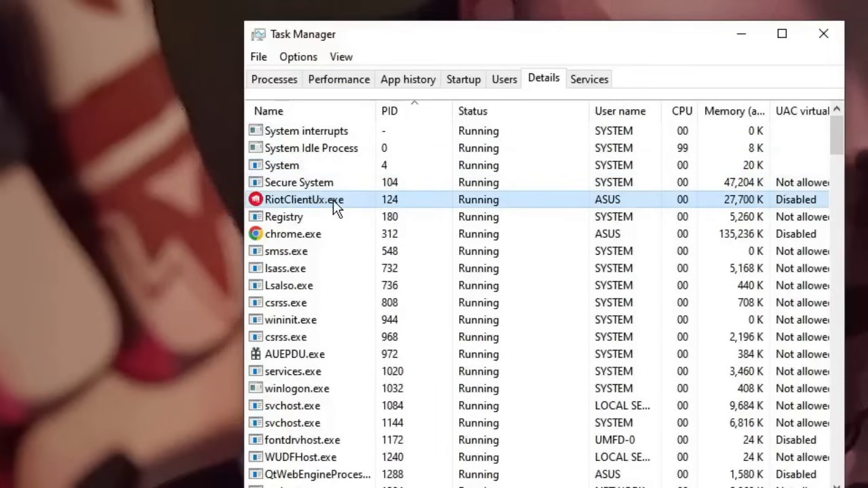
right_click(303, 200)
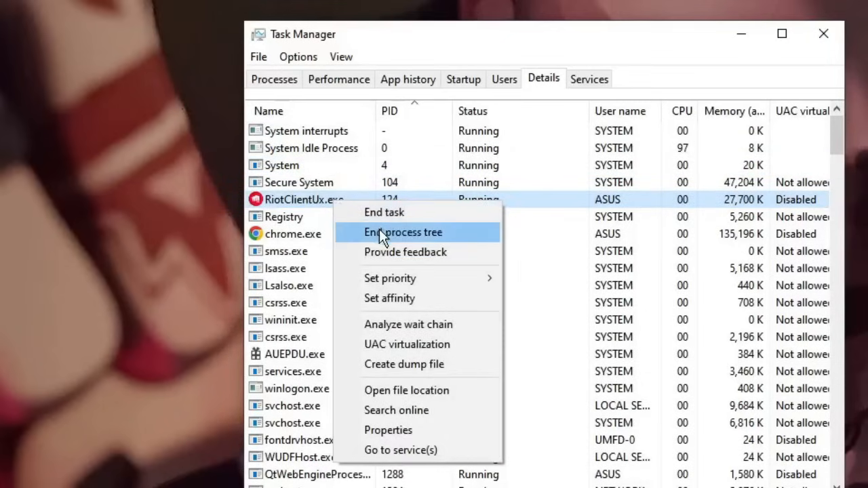
left_click(402, 232)
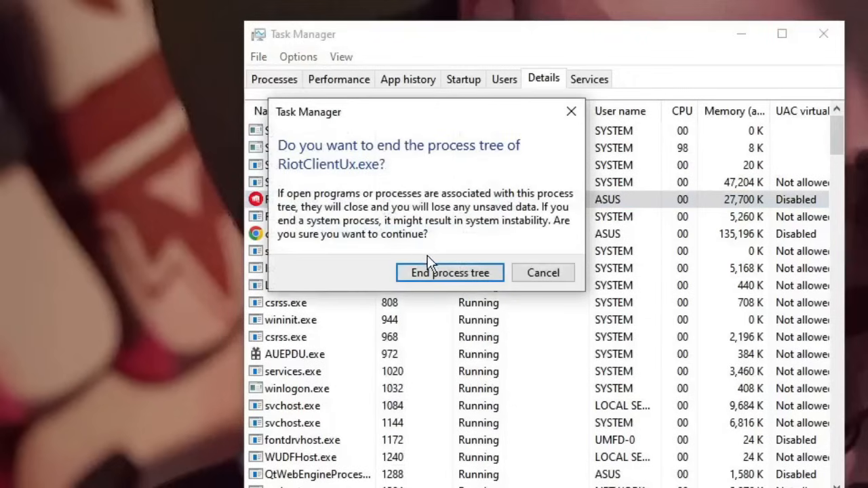
mouse_move(444, 278)
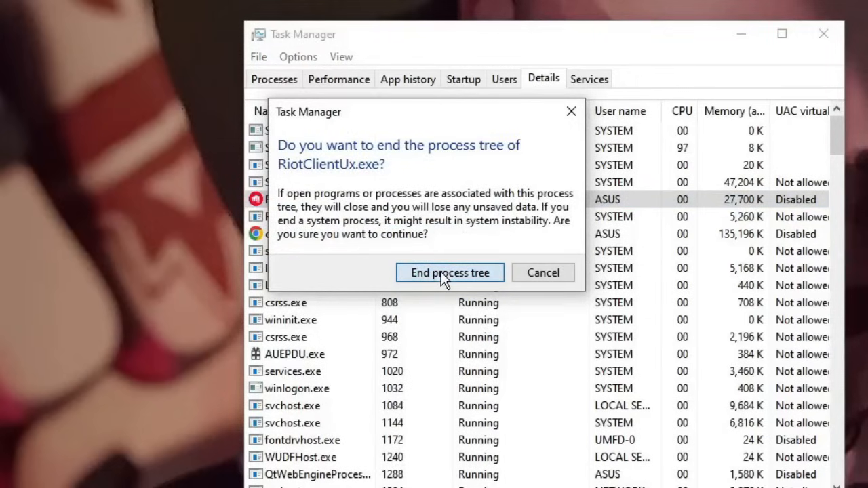
Confirm ending the RiotClientUx.exe tree, review the process list, and close Task Manager
left_click(449, 273)
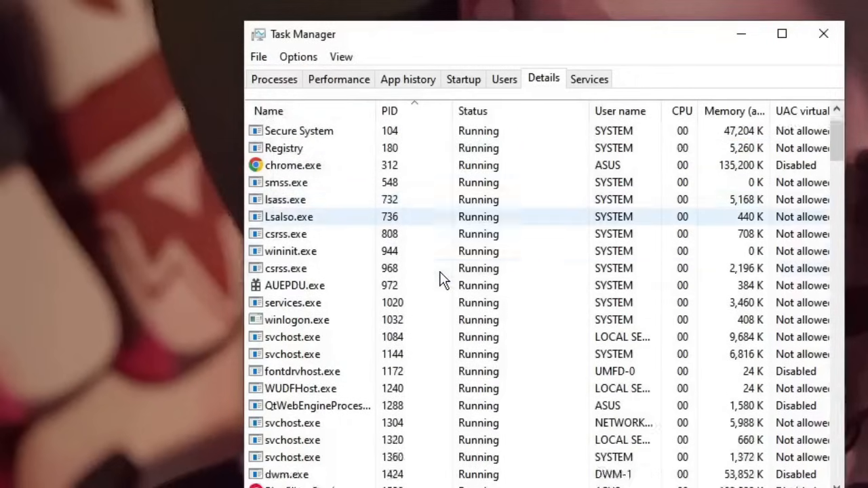
scroll("down", 3)
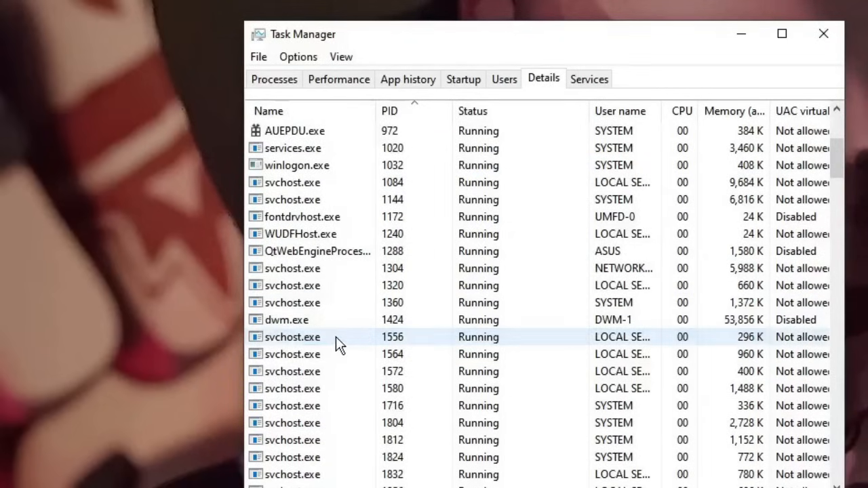
scroll("down", 3)
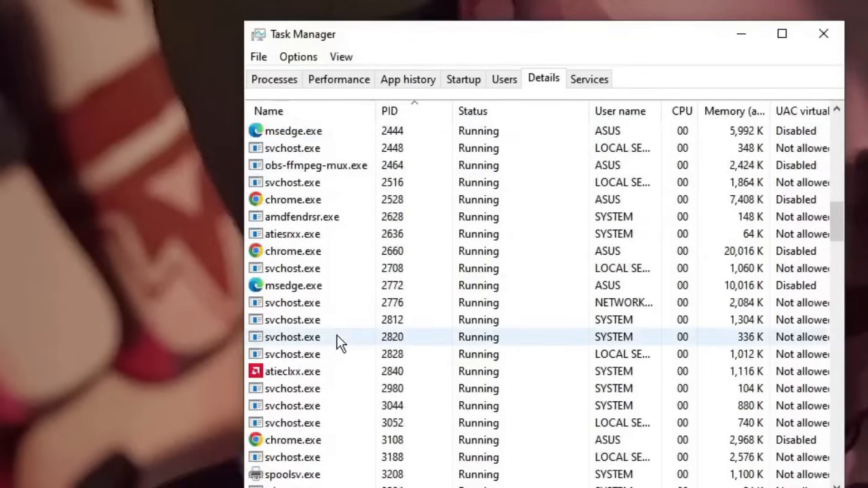
scroll("down", 3)
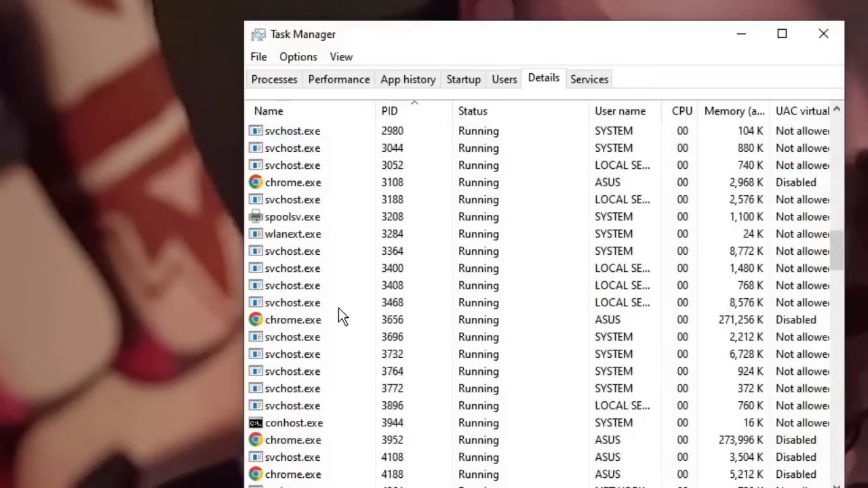
scroll("down", 3)
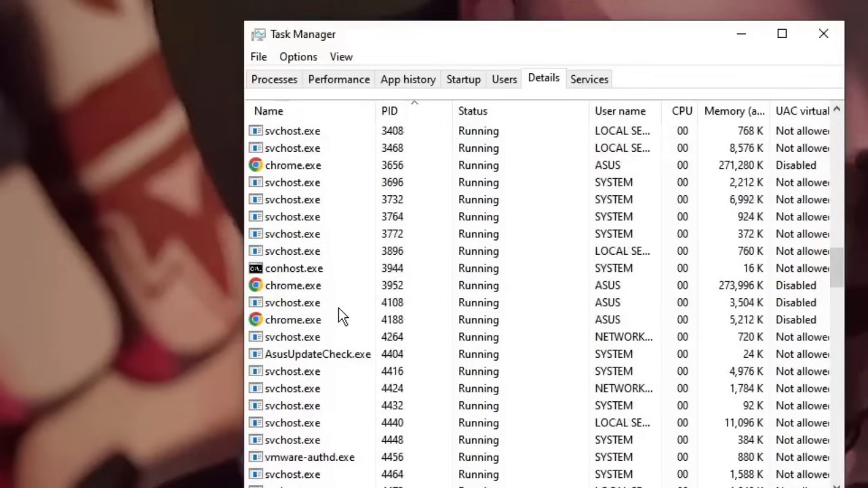
scroll("down", 3)
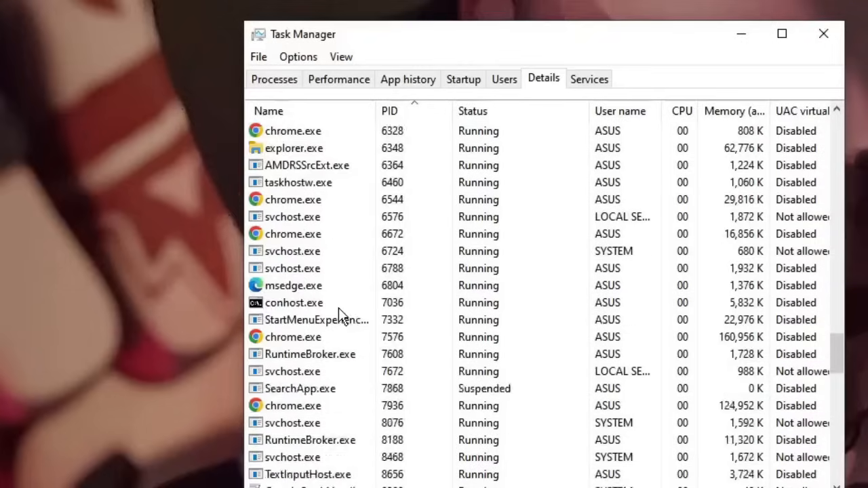
scroll("down", 3)
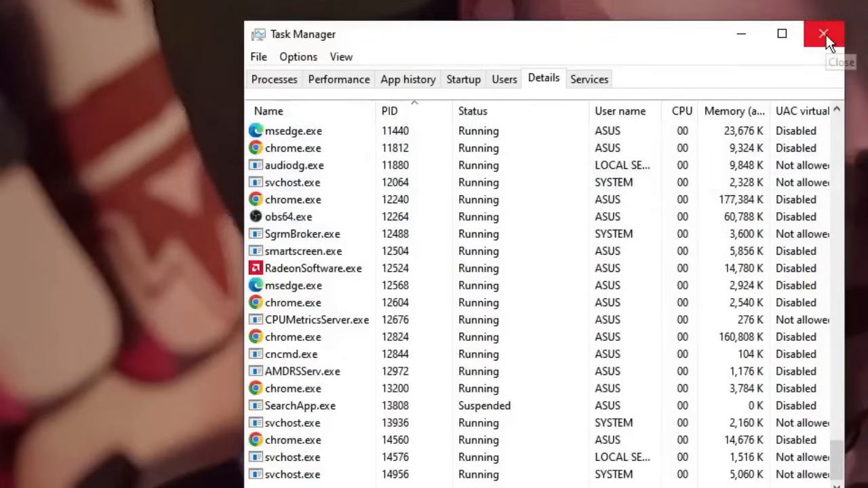
left_click(823, 34)
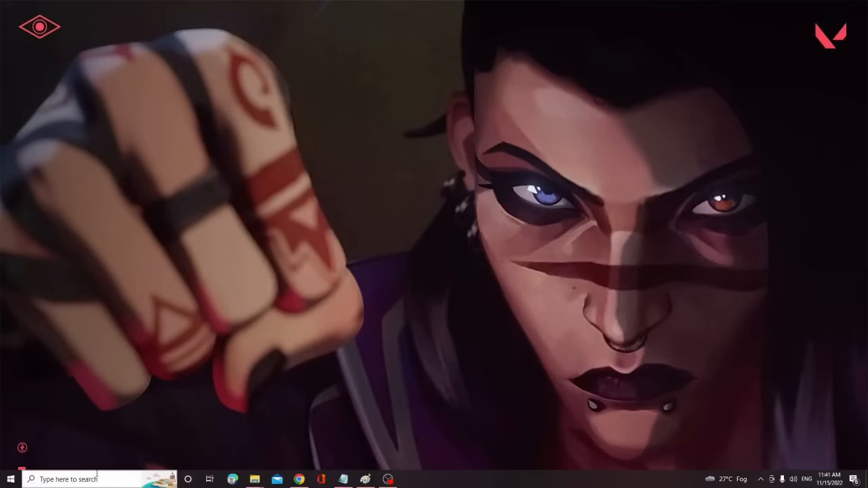
Browse to %localappdata%\Riot Games\Riot Client\Data and delete RiotGamesPrivateSettings.yaml
type("%")
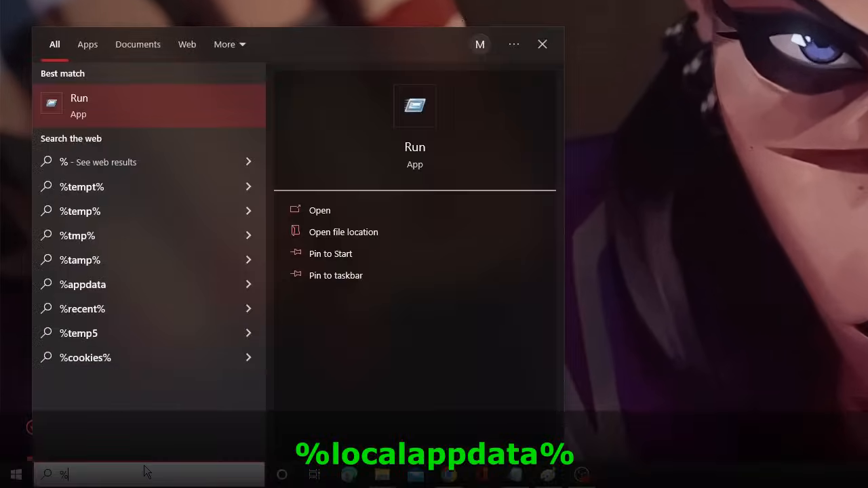
type("locala")
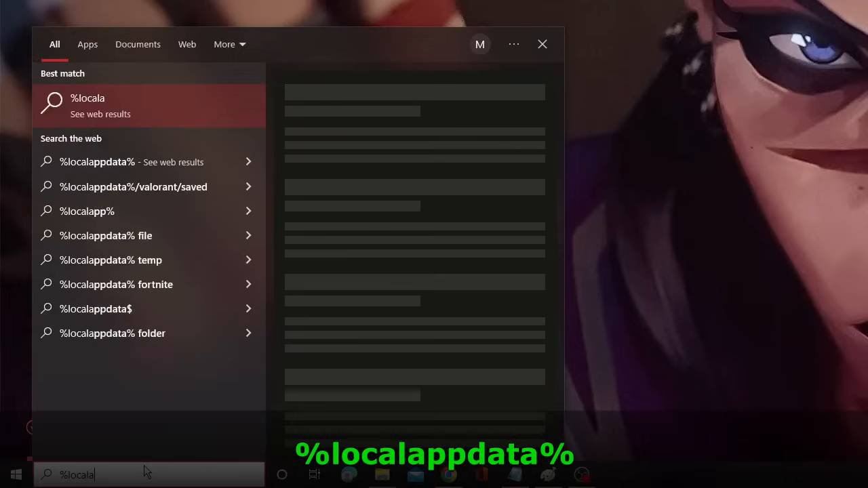
type("ppdata")
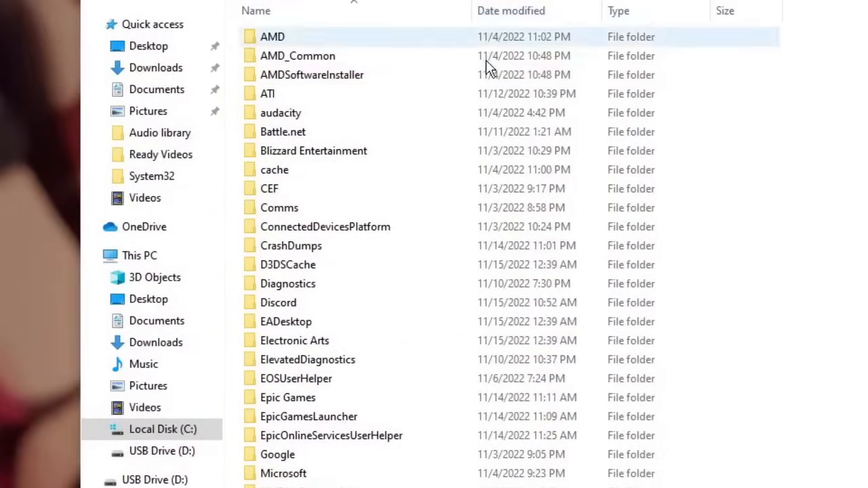
scroll("down", 3)
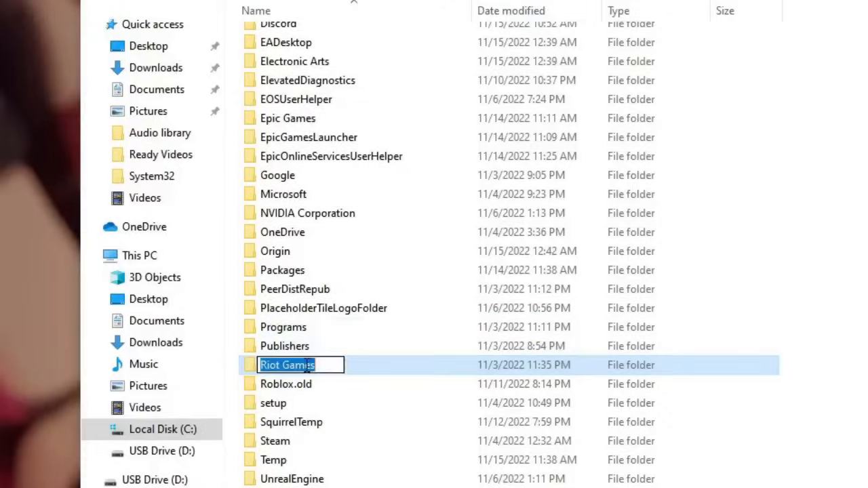
double_click(287, 365)
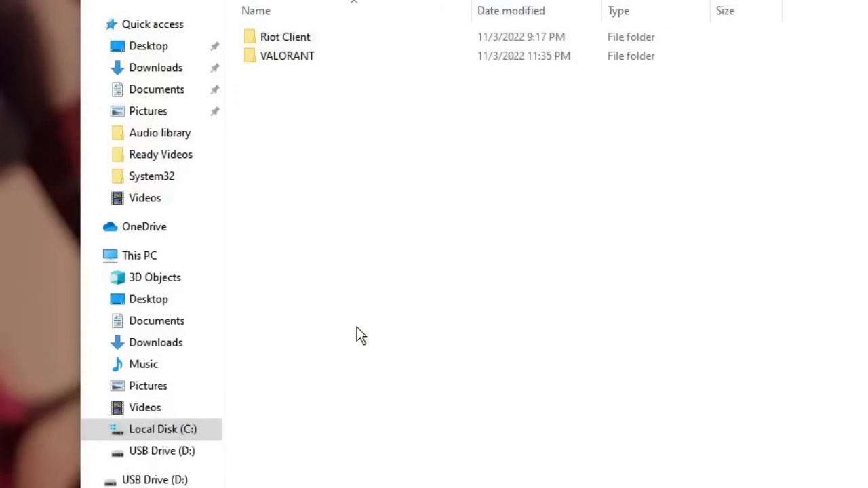
left_click(285, 36)
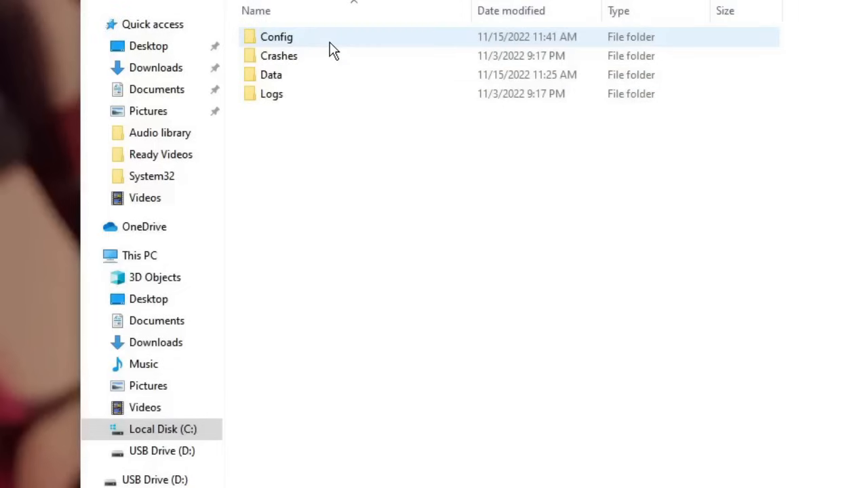
mouse_move(300, 82)
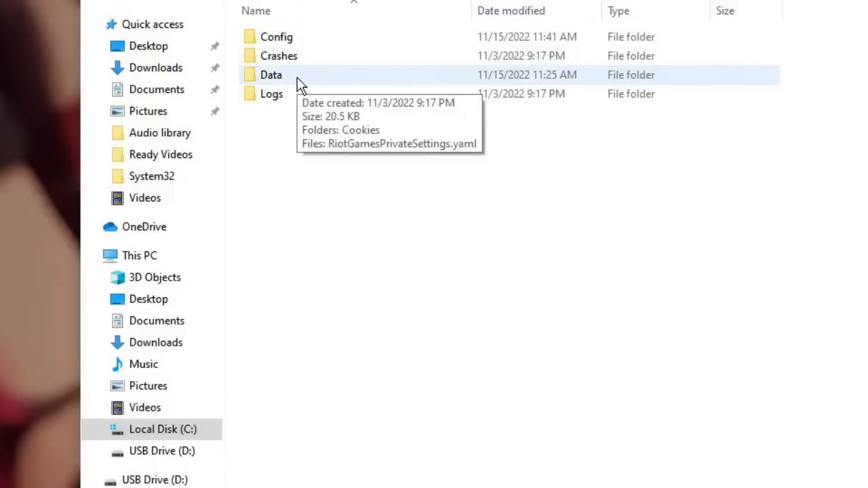
double_click(270, 74)
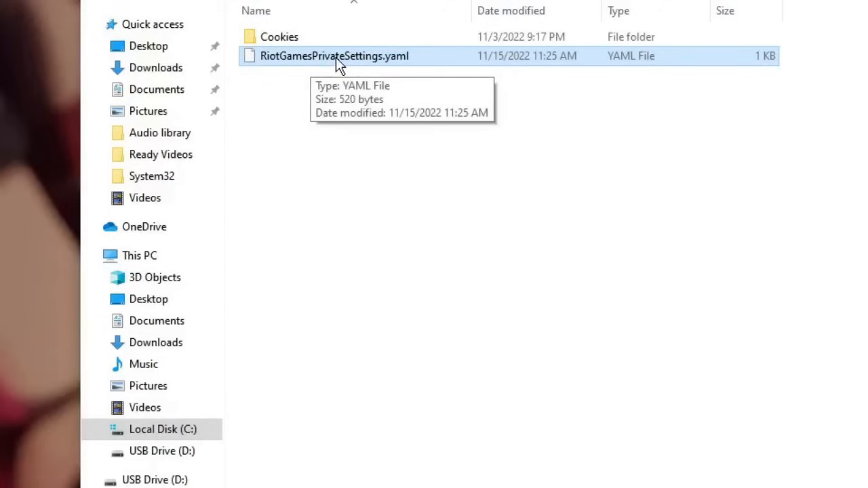
mouse_move(395, 70)
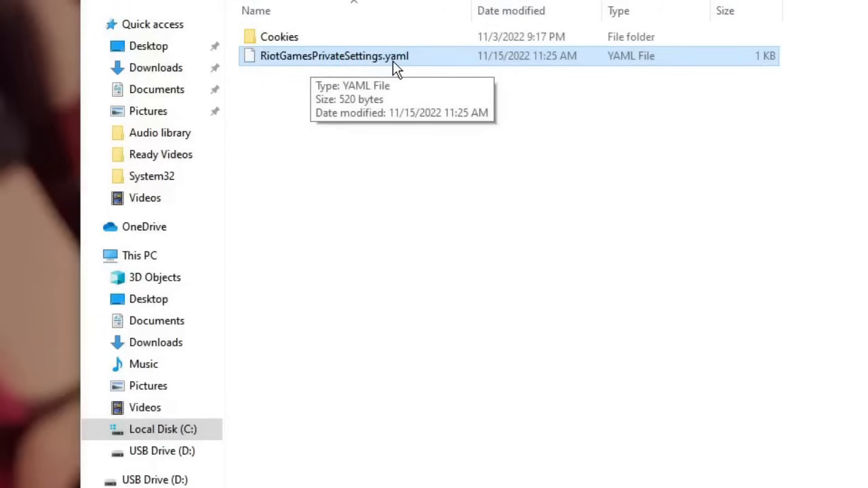
mouse_move(389, 64)
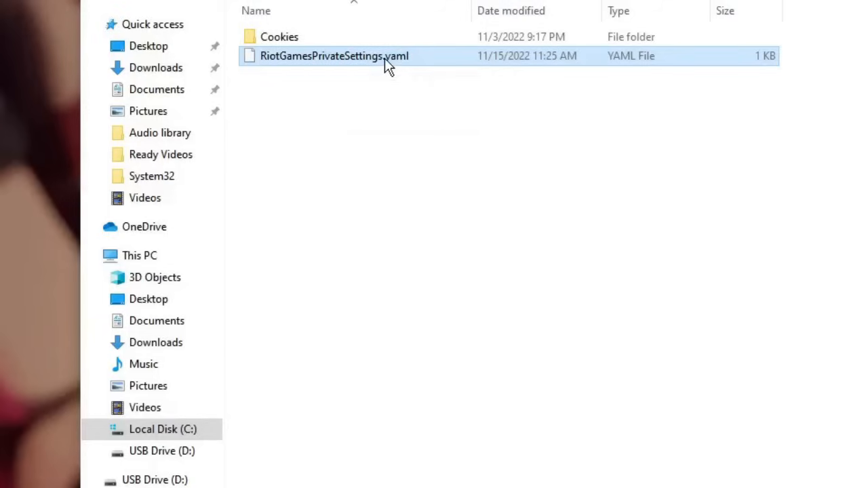
right_click(334, 56)
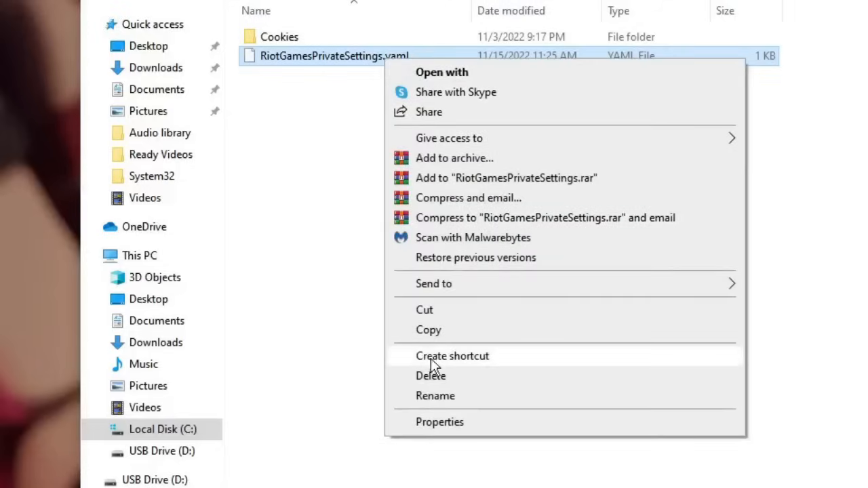
mouse_move(439, 375)
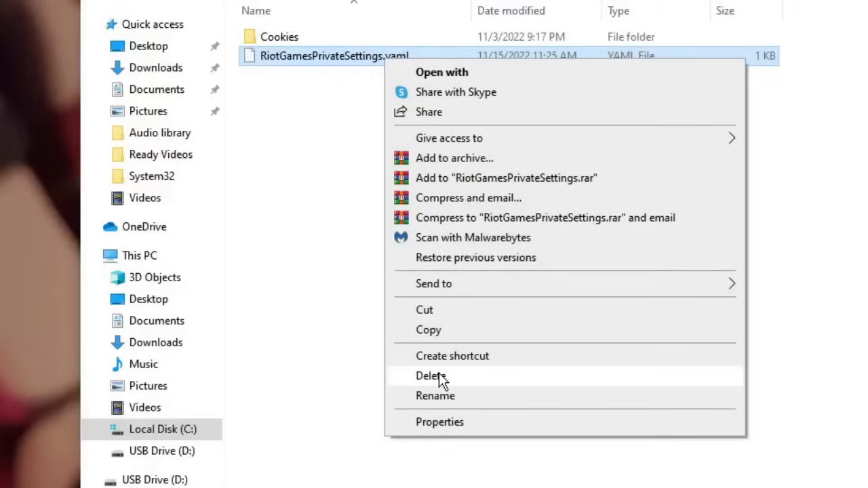
left_click(431, 376)
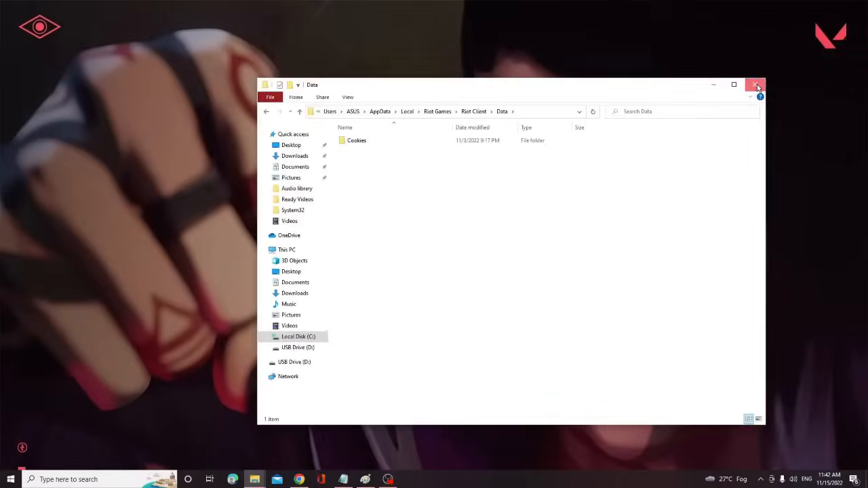
Go through %localappdata% to the game's Saved folder and delete all UE4CC-Windows crash folders
left_click(757, 85)
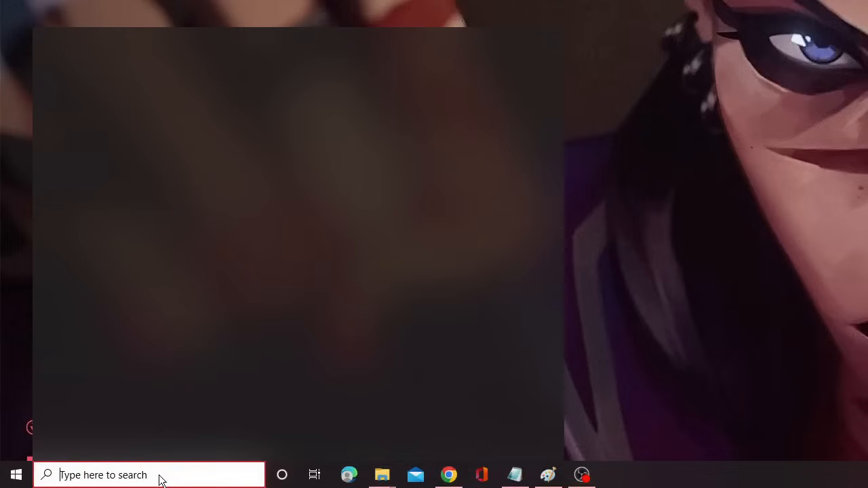
type("%")
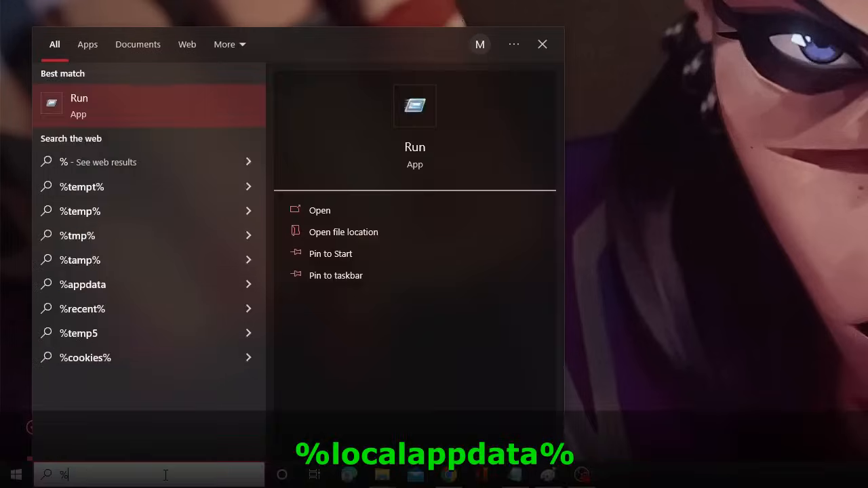
type("locala")
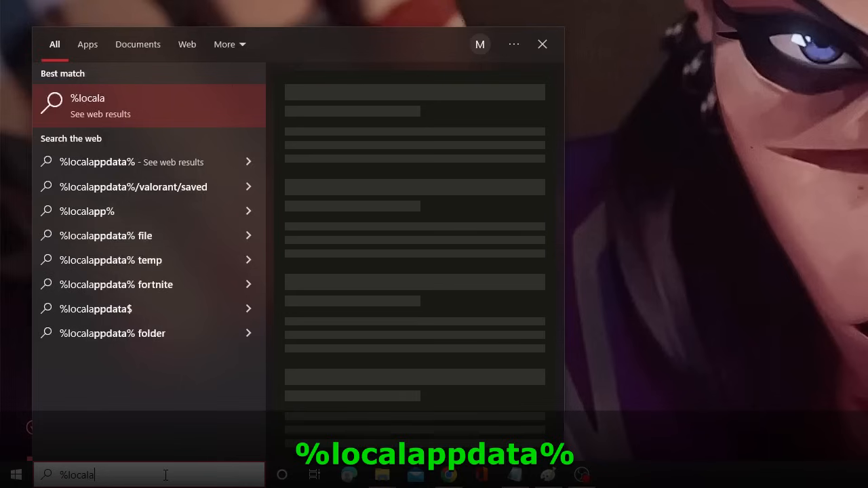
type("ppdata")
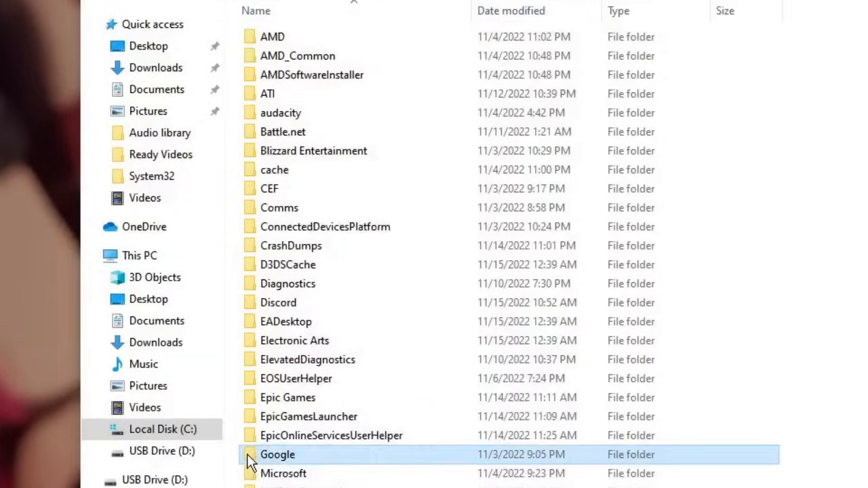
scroll("down", 3)
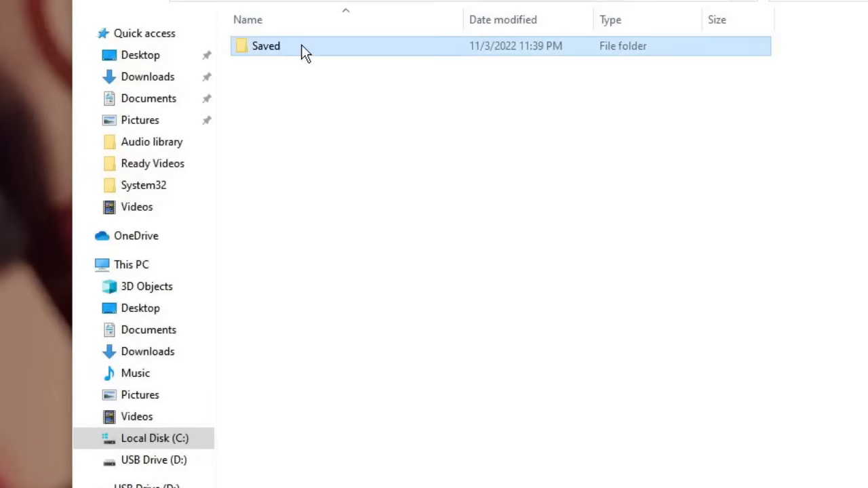
double_click(266, 46)
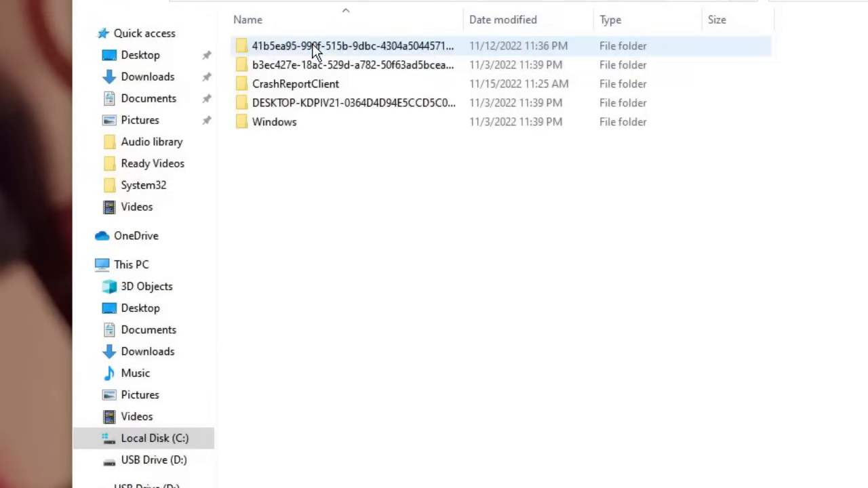
mouse_move(295, 83)
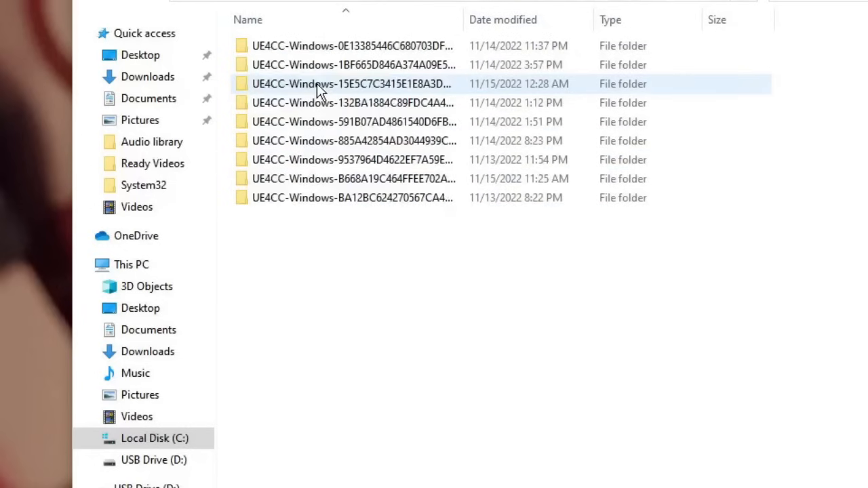
mouse_move(424, 93)
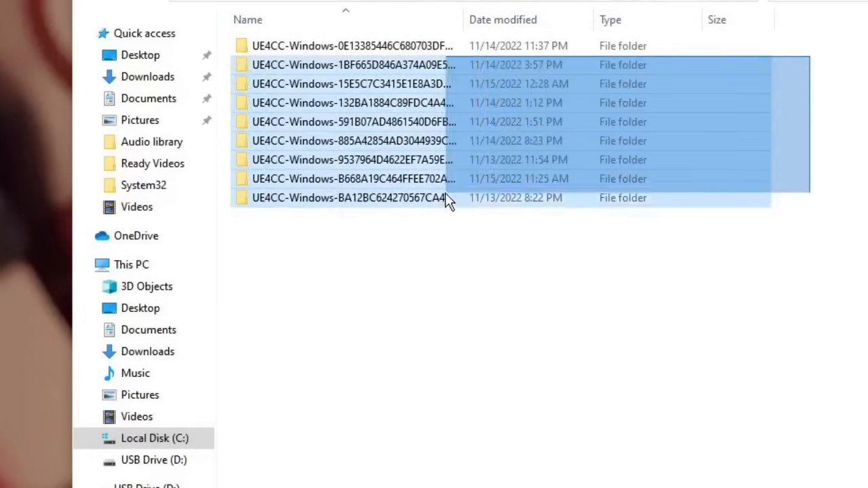
key("ctrl+a")
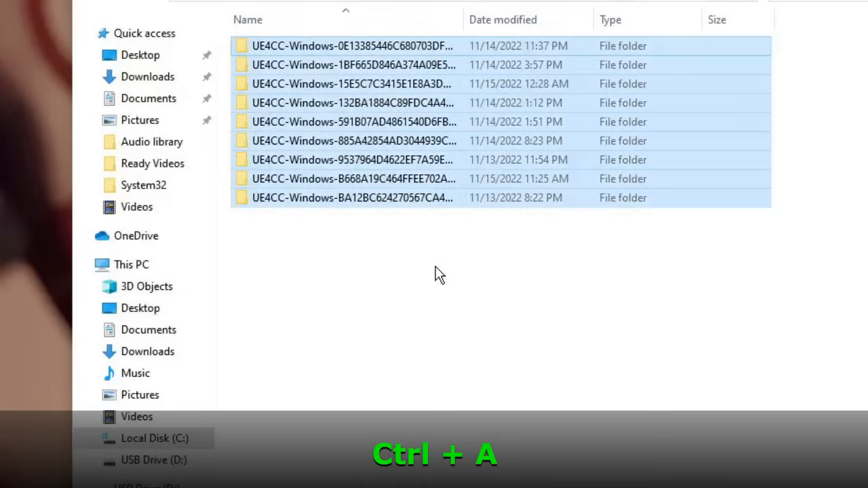
right_click(353, 65)
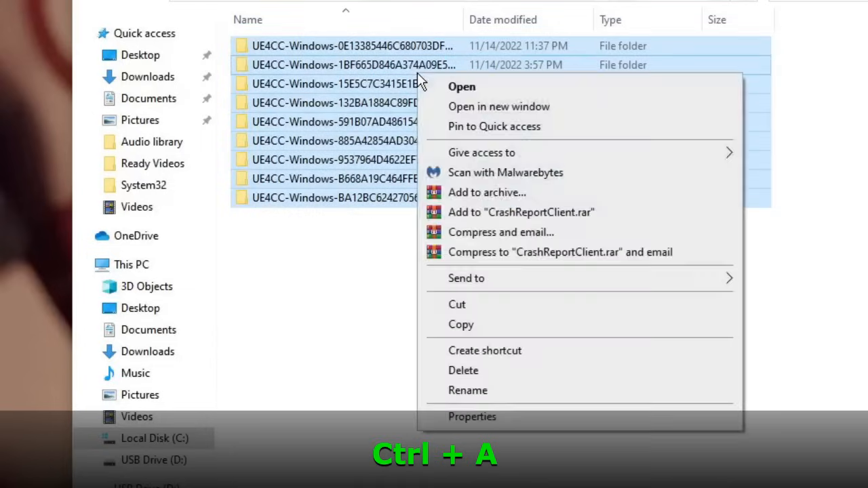
key("ctrl+a")
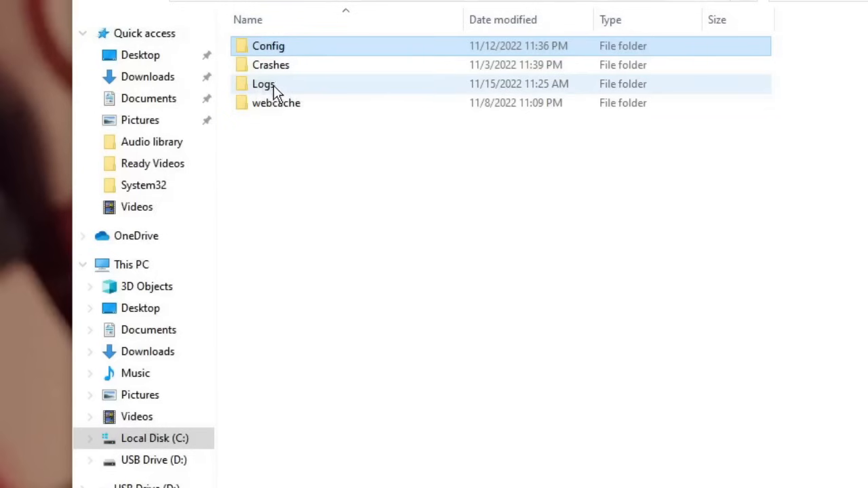
Open Logs and delete every file, including cef3, ShooterGame and its backups
double_click(263, 83)
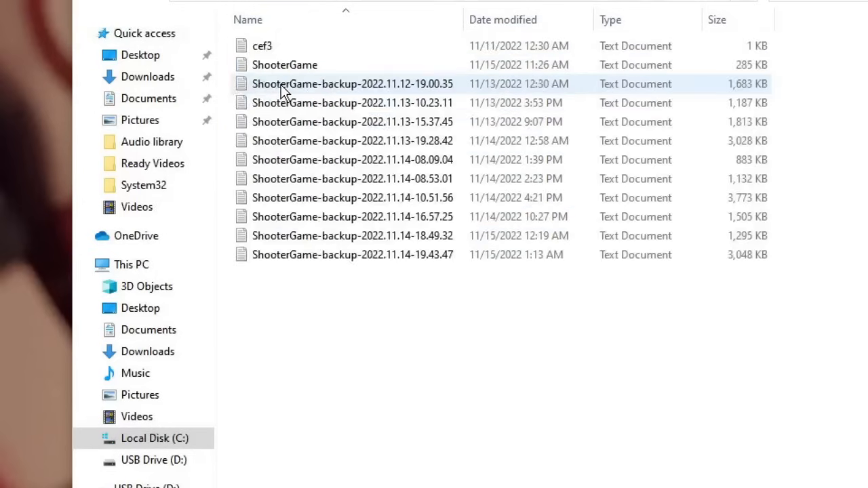
left_click(352, 178)
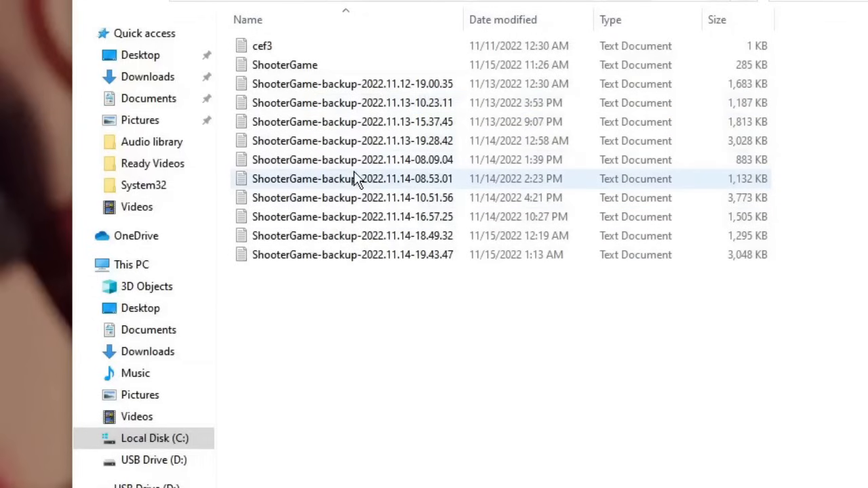
mouse_move(353, 179)
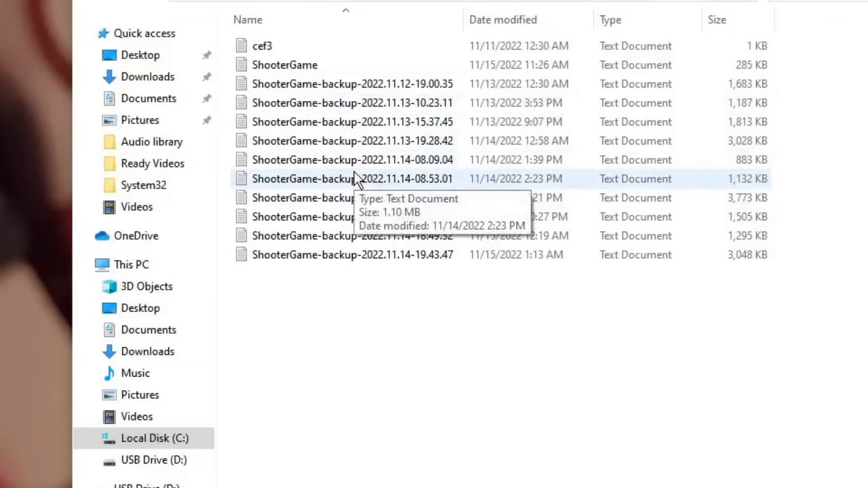
key("ctrl+a")
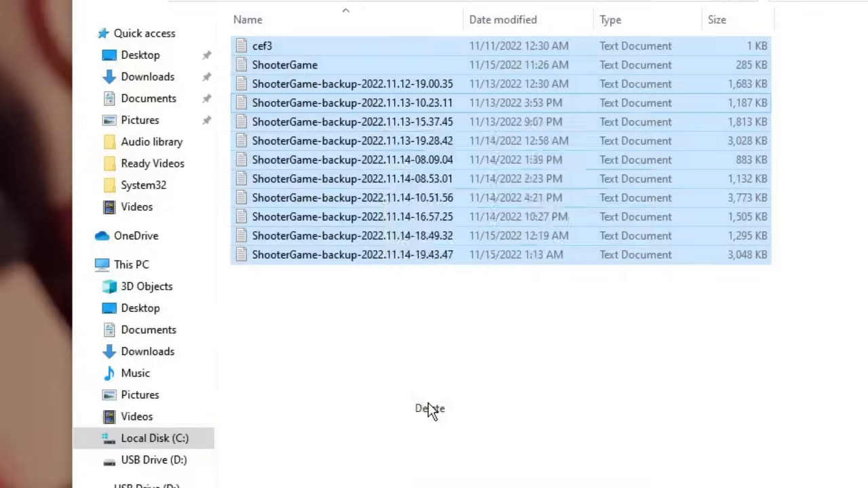
key("Delete")
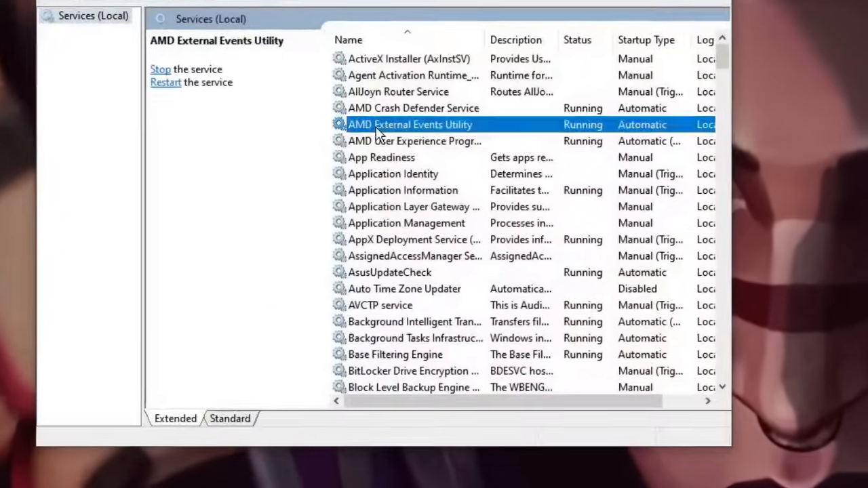
Focus the Services list to jump to the stopped, Manual vgc service
left_click(381, 157)
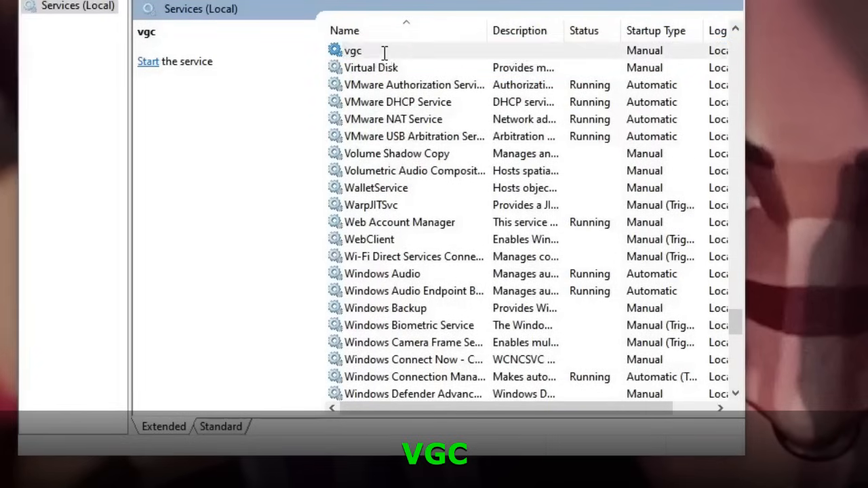
Set vgc's startup type to Automatic, start the service, and confirm with OK
double_click(352, 50)
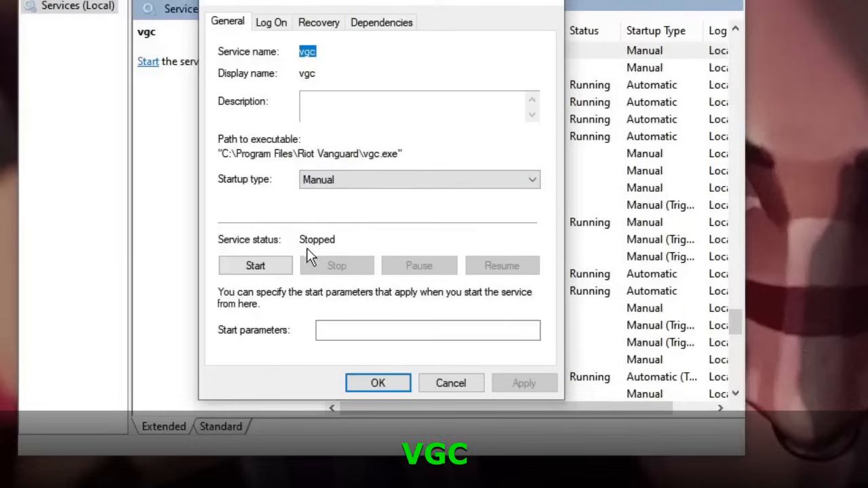
mouse_move(346, 251)
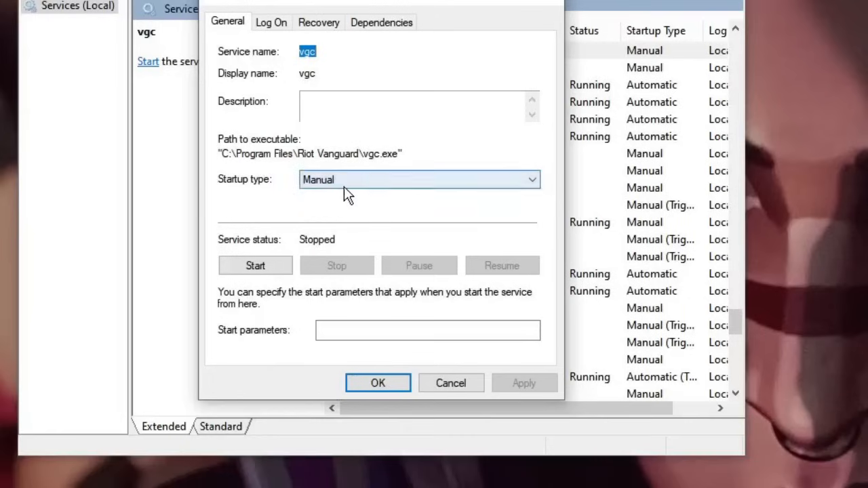
left_click(419, 178)
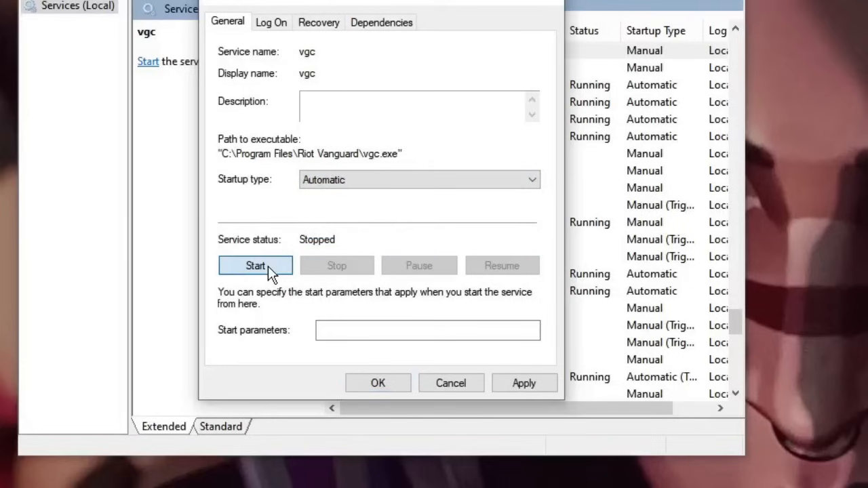
left_click(256, 265)
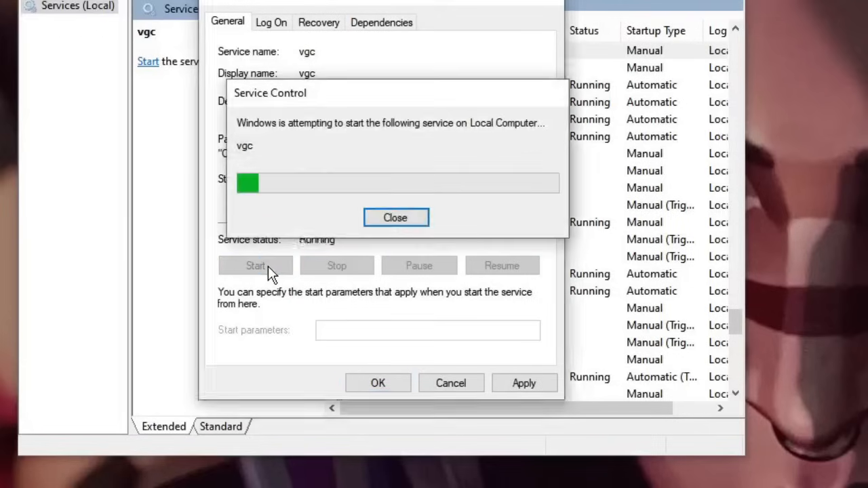
left_click(395, 217)
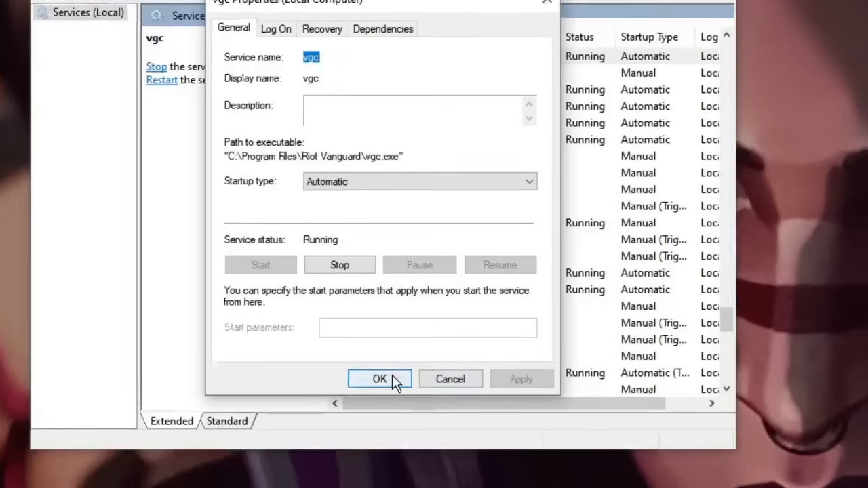
left_click(379, 379)
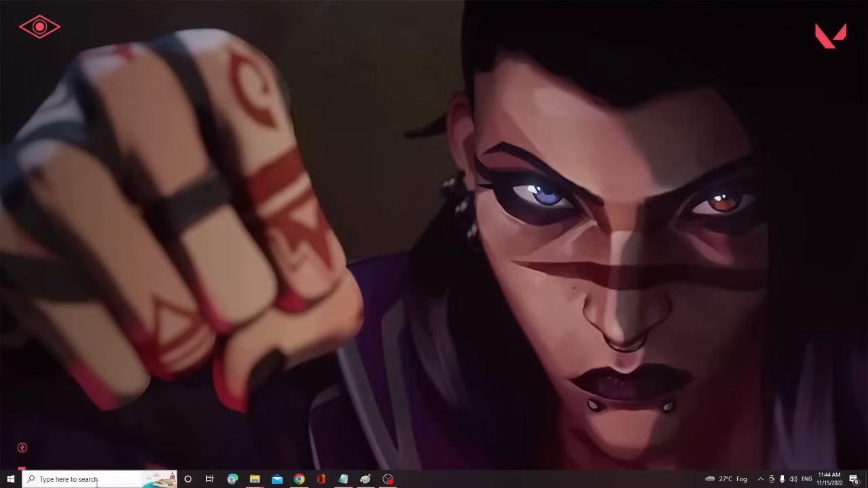
Search for cmd and launch Command Prompt as administrator
type("cmd")
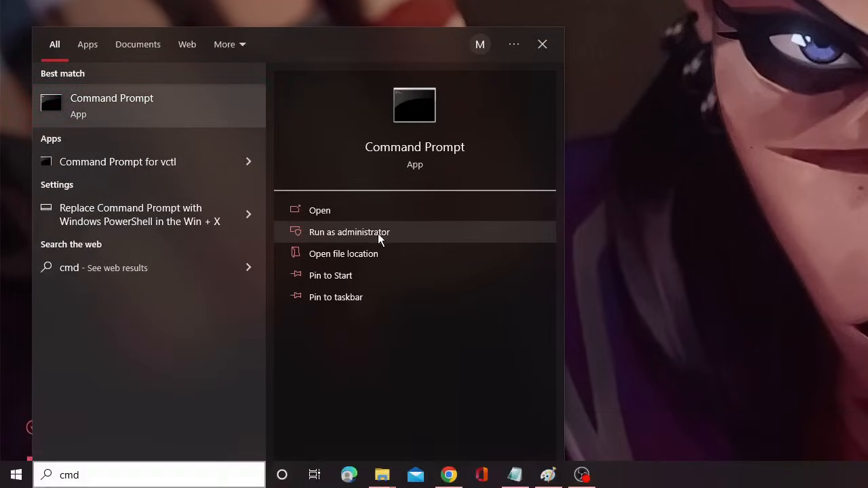
left_click(349, 232)
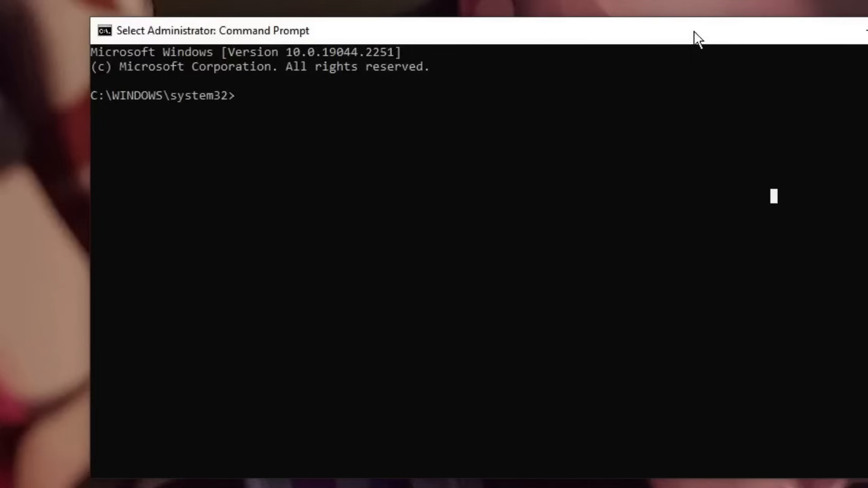
Reset the Winsock catalog with netsh winsock reset
type("netsh")
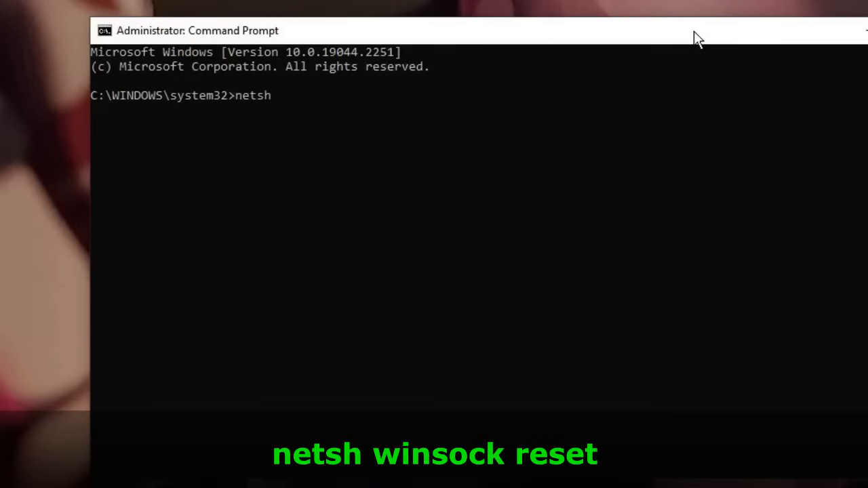
type("winsock re")
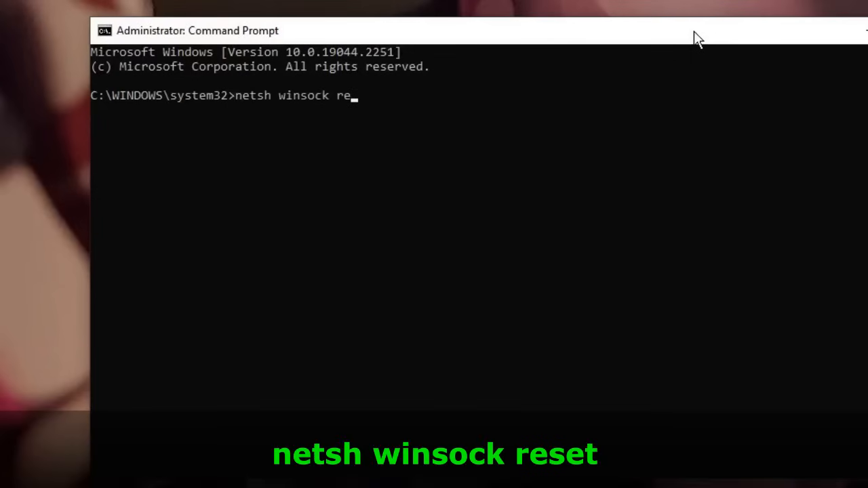
key("Return")
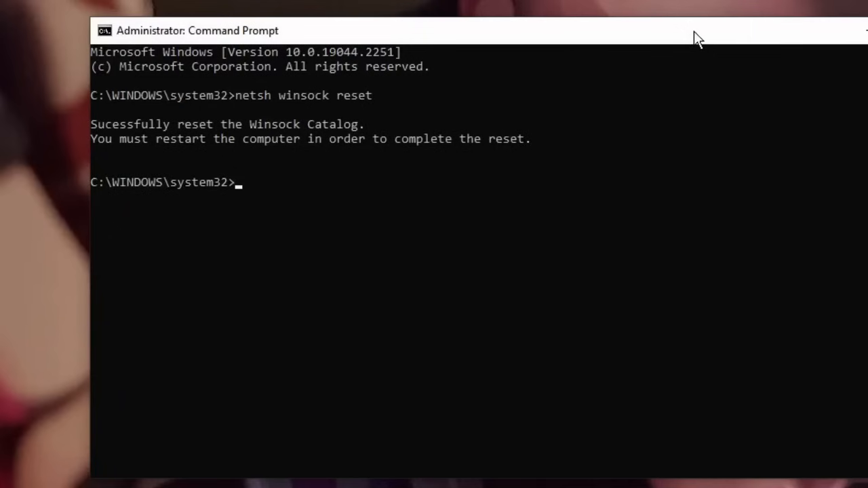
Reset TCP/IP with netsh int ip reset and begin an ipconfig release command
type("nets")
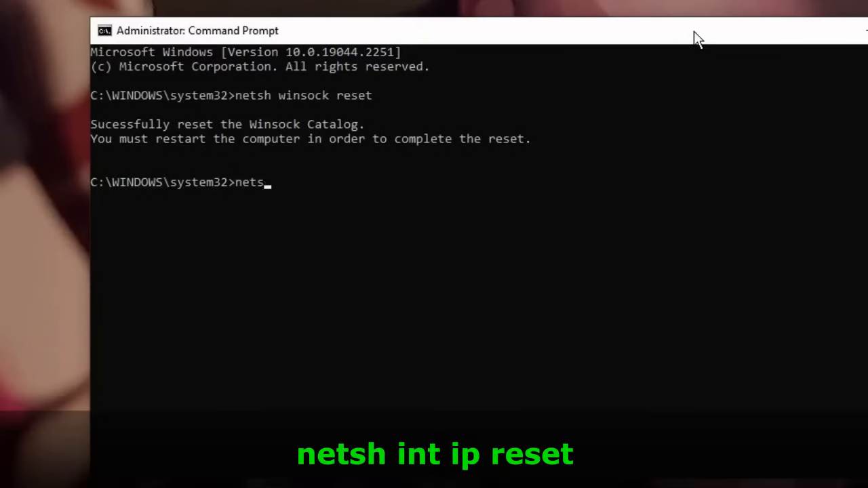
type("h int")
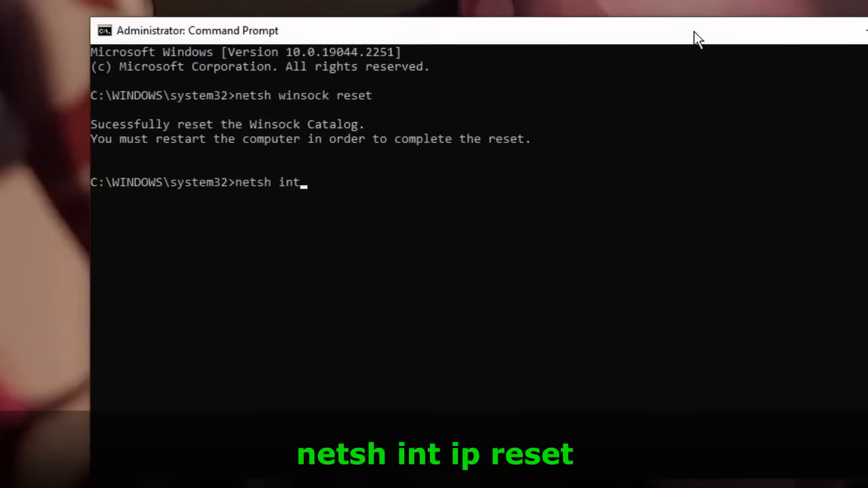
type("ip res")
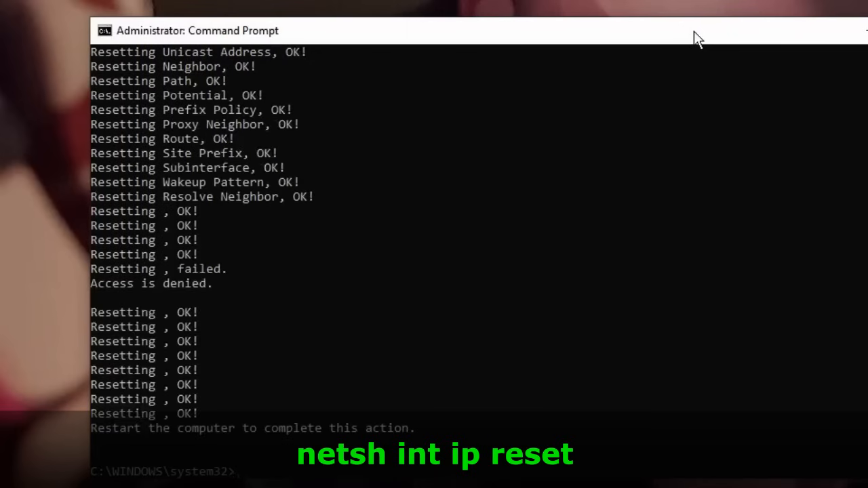
type("ipconfig /")
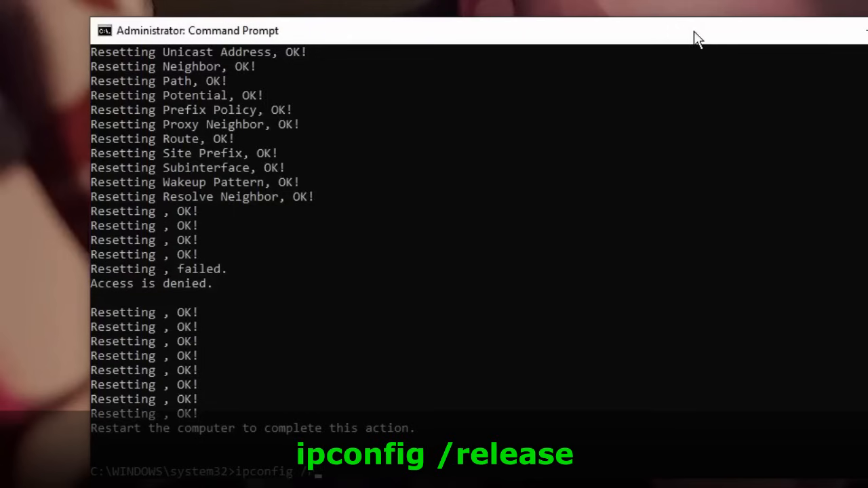
Run ipconfig /release, then flush the DNS cache with ipconfig /flushdns
key("Return")
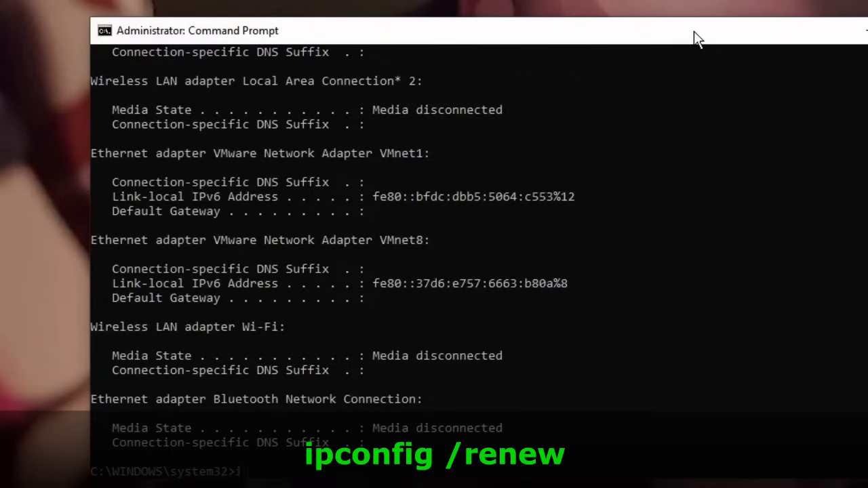
type("ipconfig")
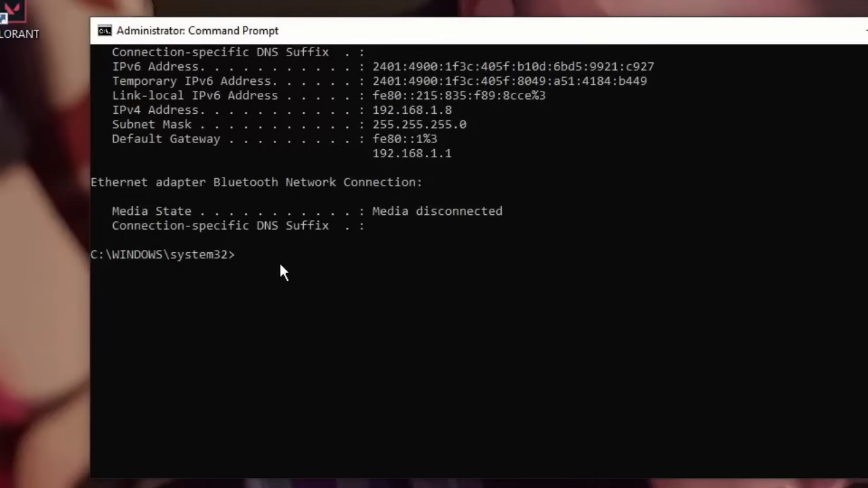
type("i")
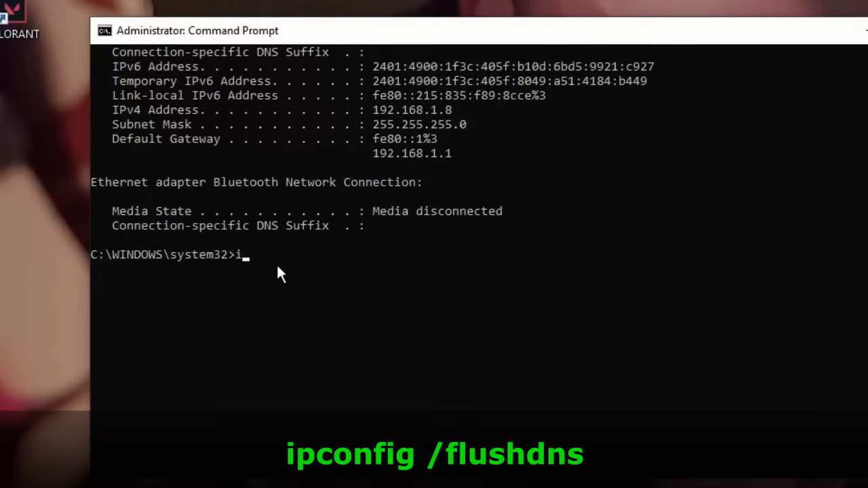
type("pconfig")
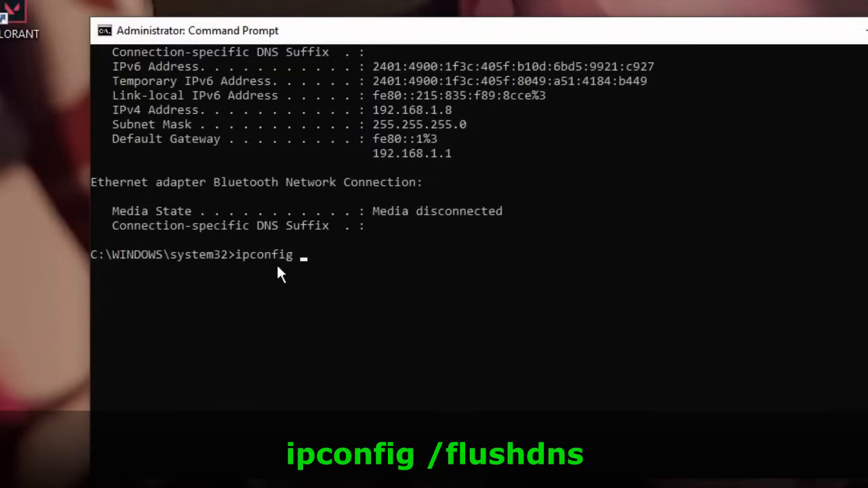
type("/f")
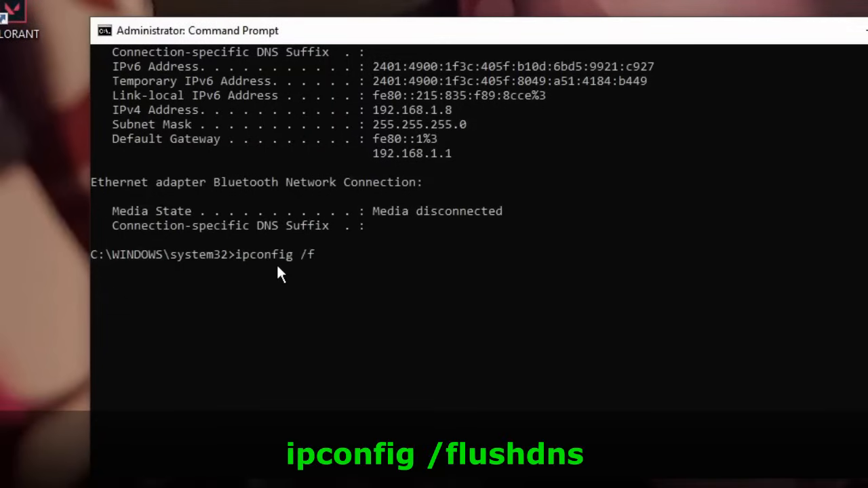
type("lush")
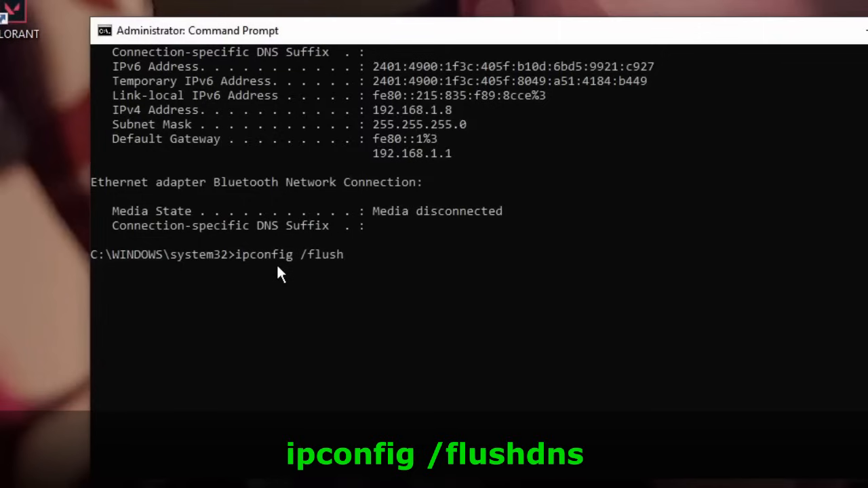
key("Return")
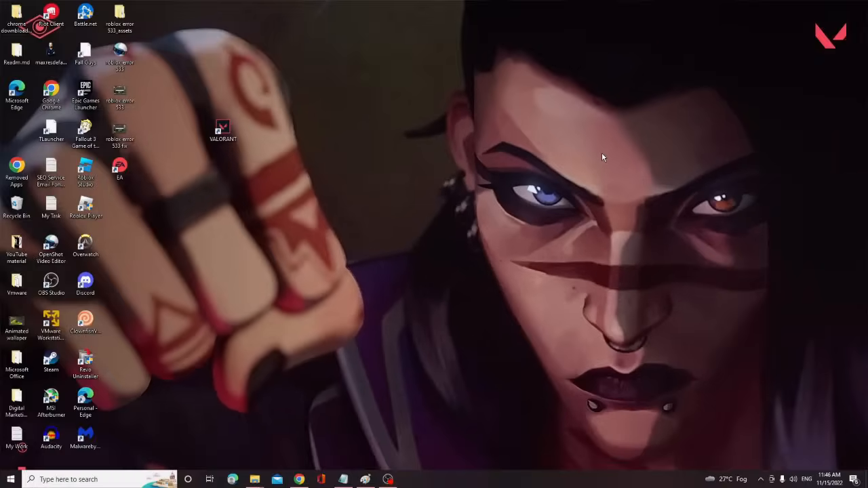
mouse_move(609, 148)
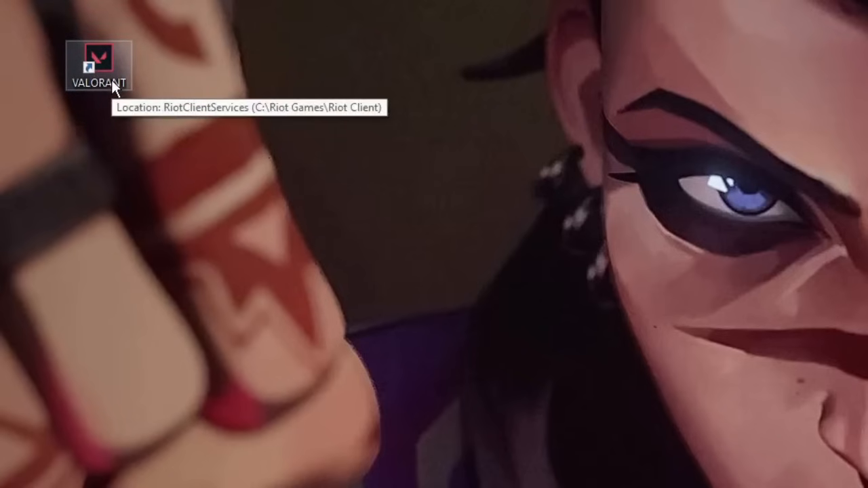
Tick 'Run this program as an administrator' in the VALORANT shortcut's Compatibility properties
right_click(98, 64)
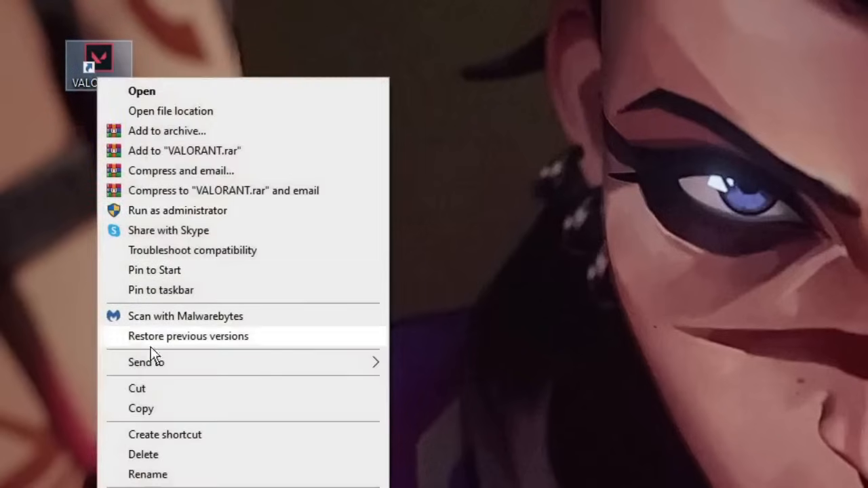
left_click(141, 91)
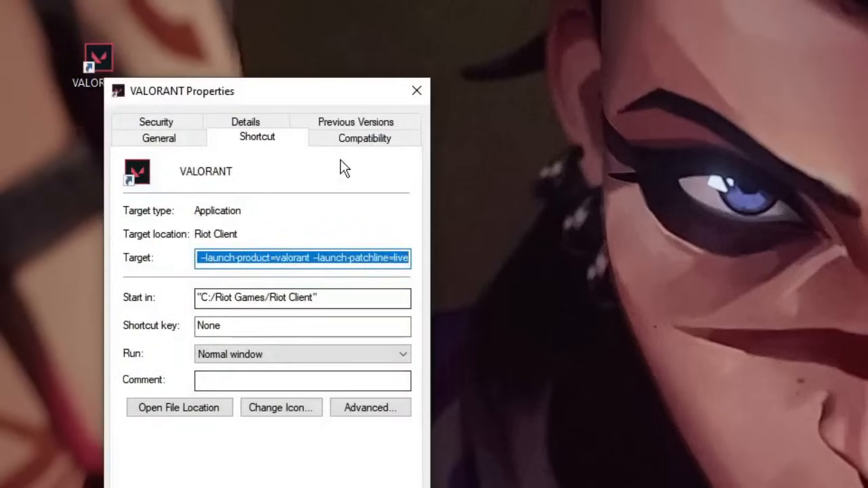
left_click(364, 137)
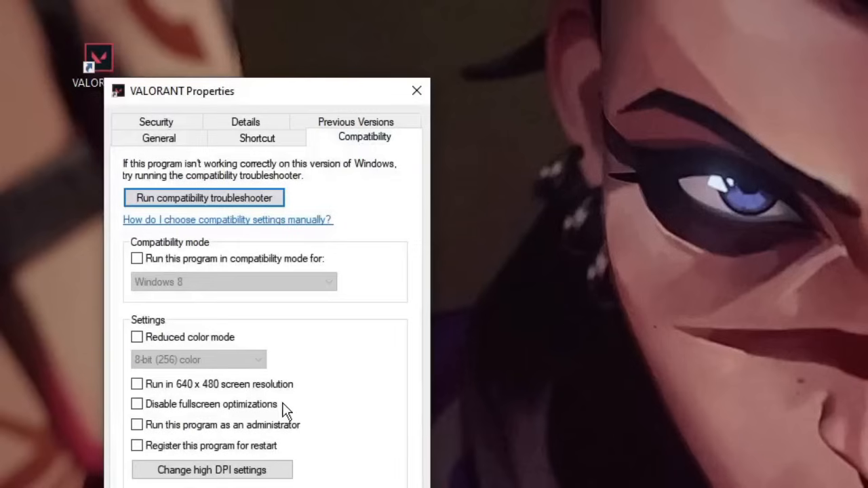
left_click(136, 425)
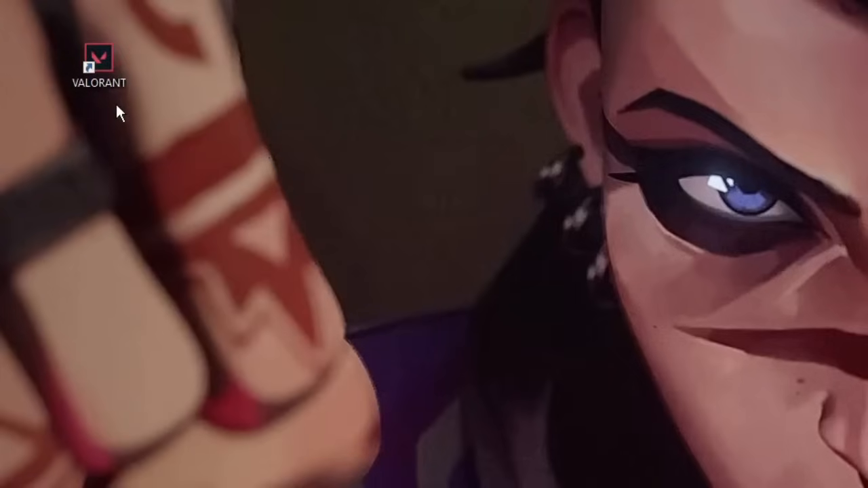
mouse_move(123, 107)
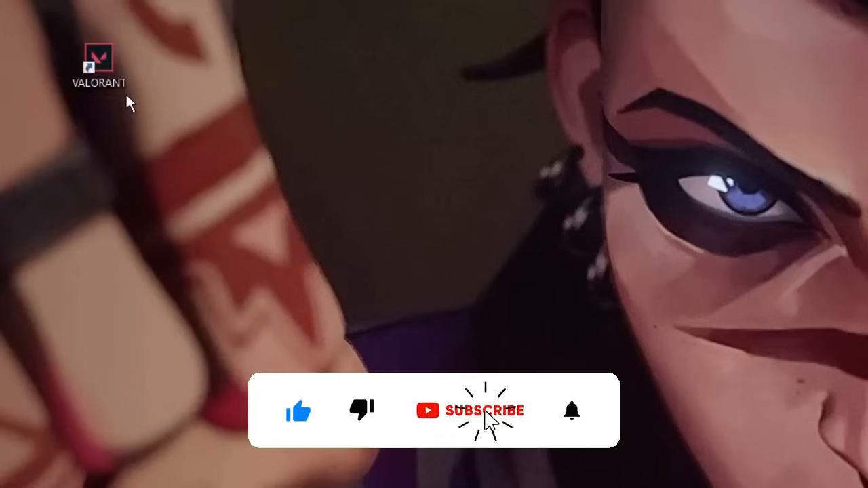
left_click(484, 410)
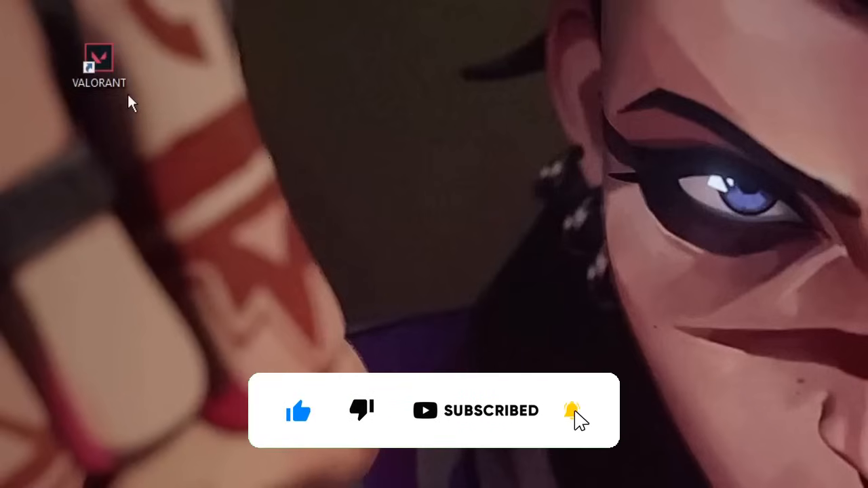
mouse_move(161, 210)
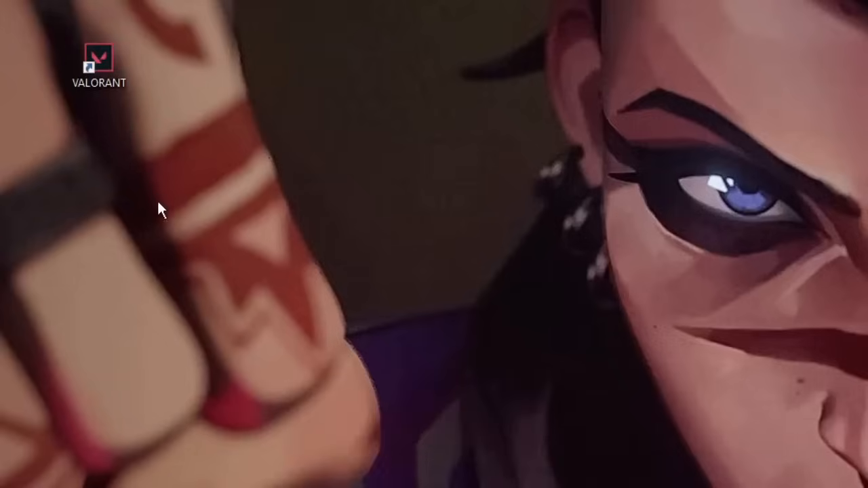